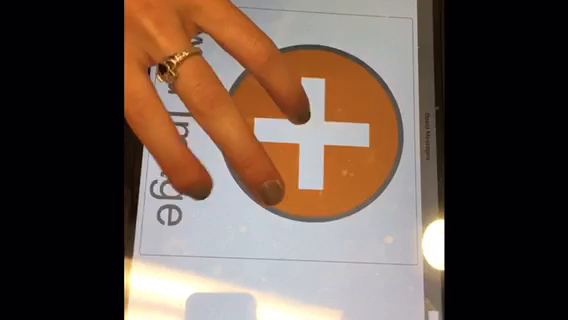
Step: Add a new image tile, bringing up the list of image source entries
{"action": "left_click", "coordinate": [310, 130]}
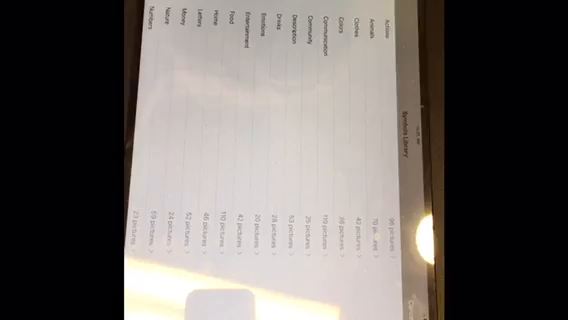